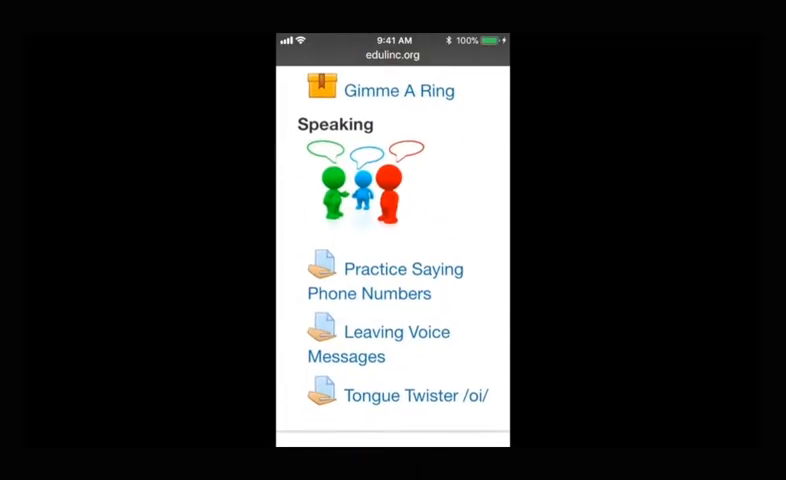
Open the Practice Saying Phone Numbers activity under the Speaking section.
{"action": "left_click", "coordinate": [392, 56]}
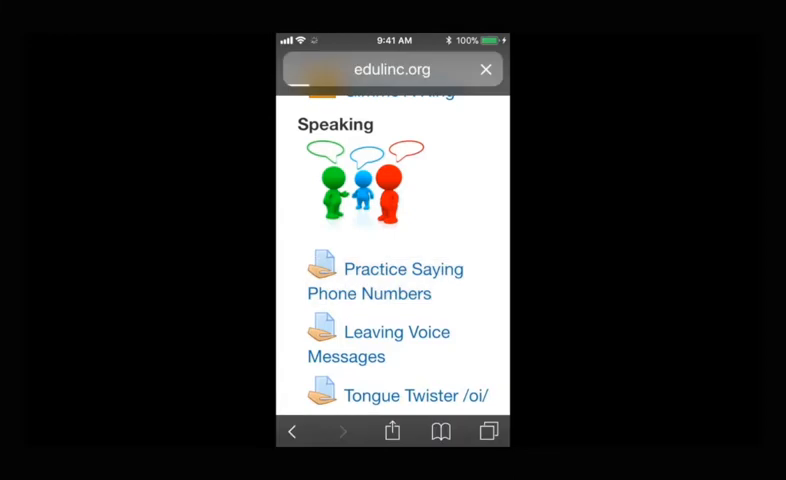
Read down the assignment instructions to the Submission status table showing No attempt.
{"action": "left_click", "coordinate": [384, 268]}
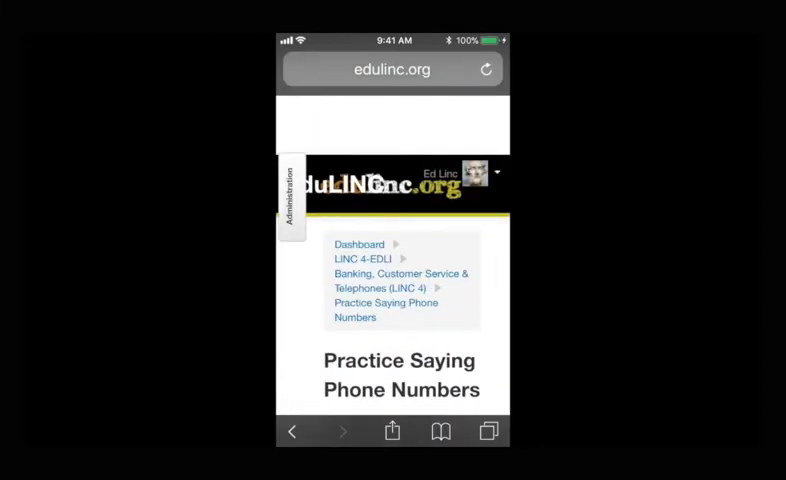
{"action": "scroll", "scroll_direction": "down", "scroll_amount": 3}
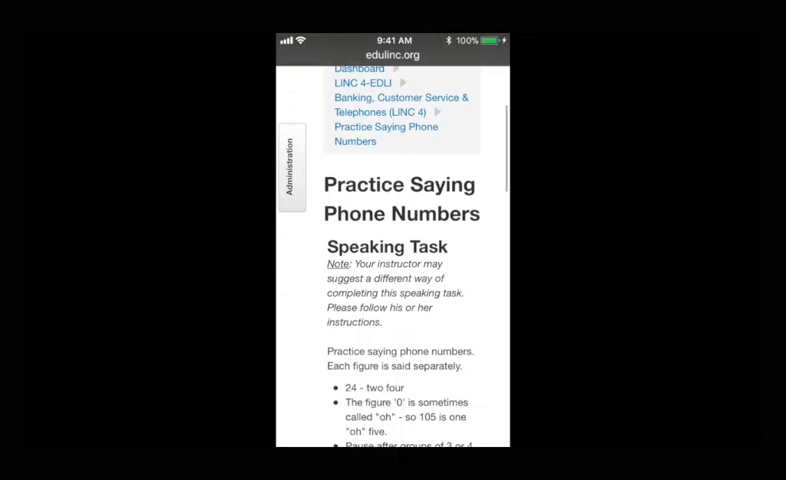
{"action": "scroll", "scroll_direction": "down", "scroll_amount": 3}
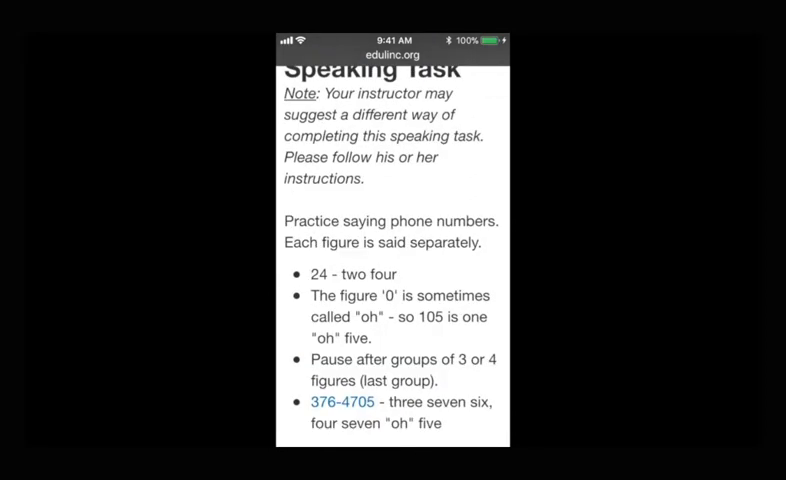
{"action": "scroll", "scroll_direction": "down", "scroll_amount": 3}
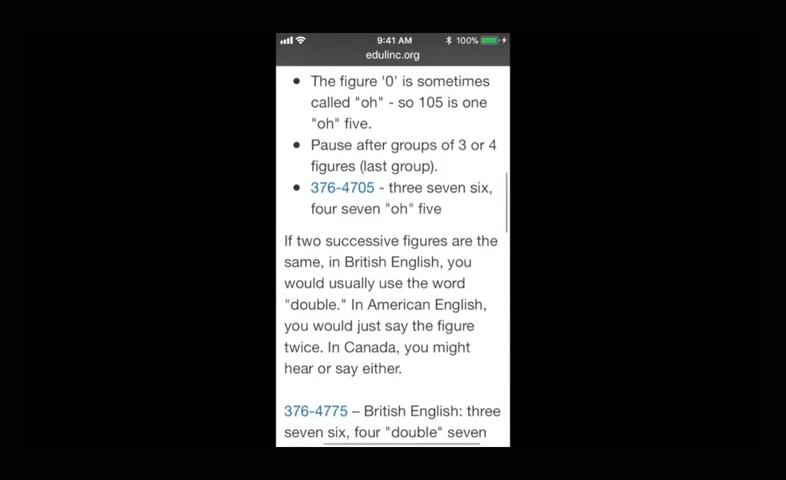
{"action": "scroll", "scroll_direction": "down", "scroll_amount": 3}
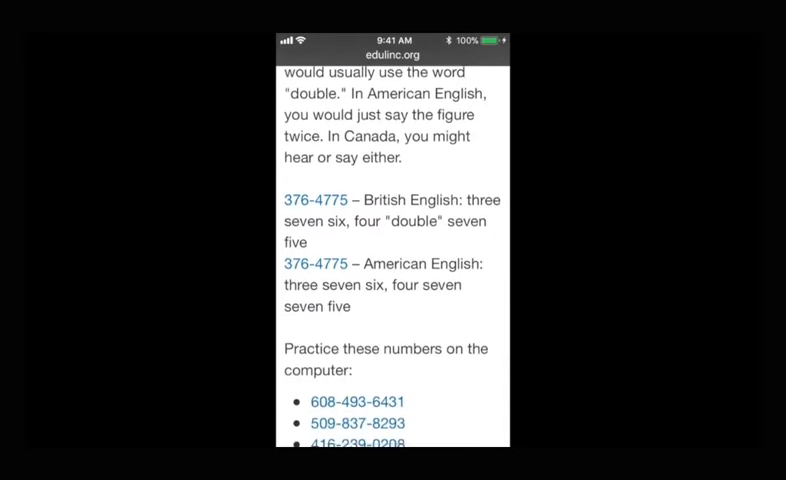
{"action": "scroll", "scroll_direction": "down", "scroll_amount": 3}
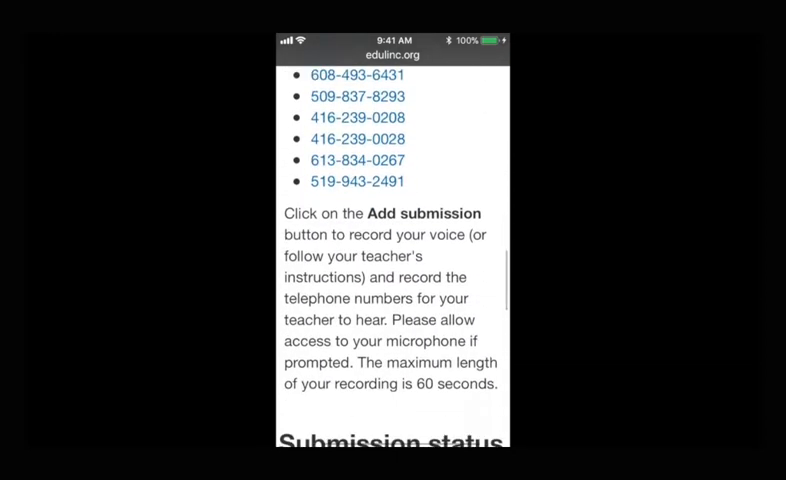
{"action": "scroll", "scroll_direction": "down", "scroll_amount": 3}
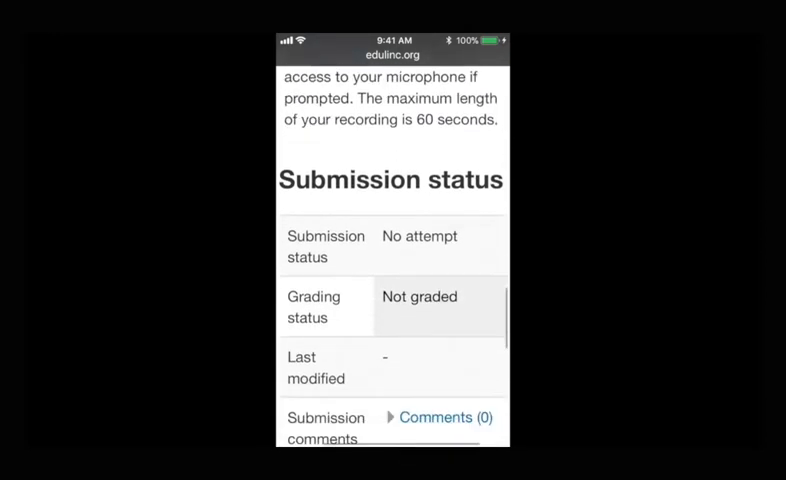
{"action": "scroll", "scroll_direction": "down", "scroll_amount": 3}
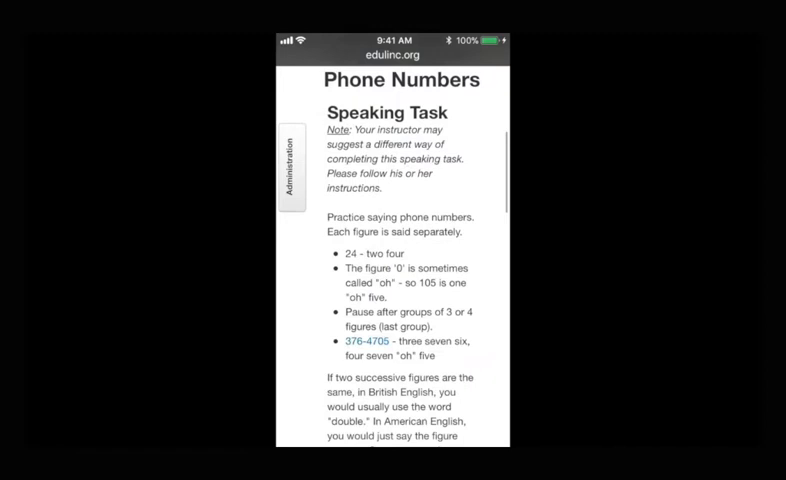
Reach the Current Submission area with its Record or Choose upload option.
{"action": "scroll", "scroll_direction": "down", "scroll_amount": 3}
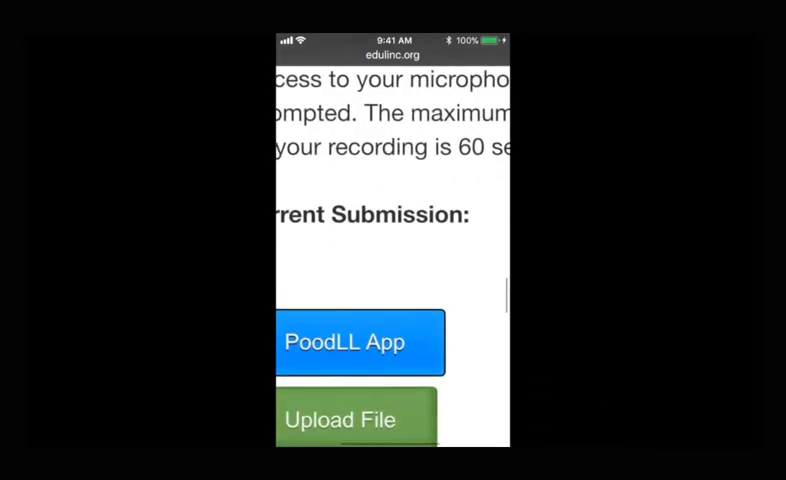
{"action": "scroll", "scroll_direction": "down", "scroll_amount": 3}
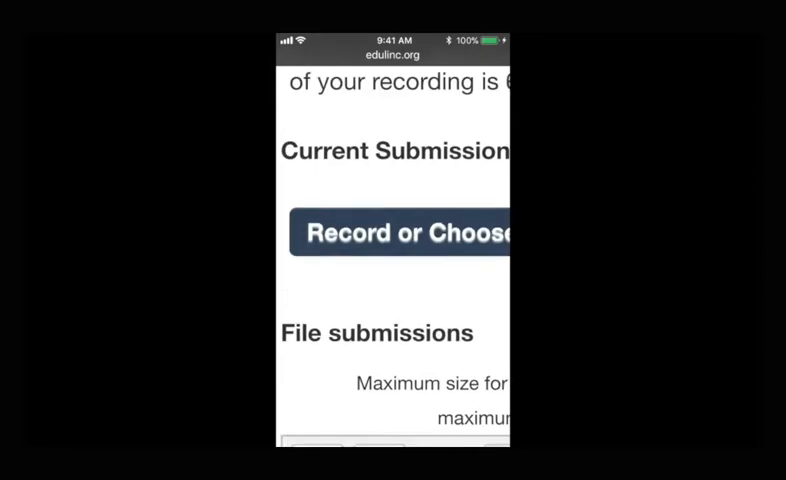
Record the spoken phone numbers via Take Photo or Video and attach the recording.
{"action": "left_click", "coordinate": [400, 234]}
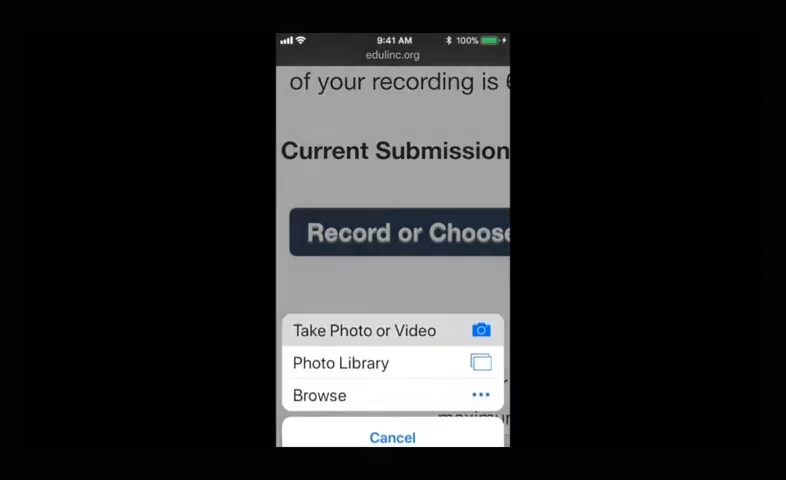
{"action": "left_click", "coordinate": [364, 330]}
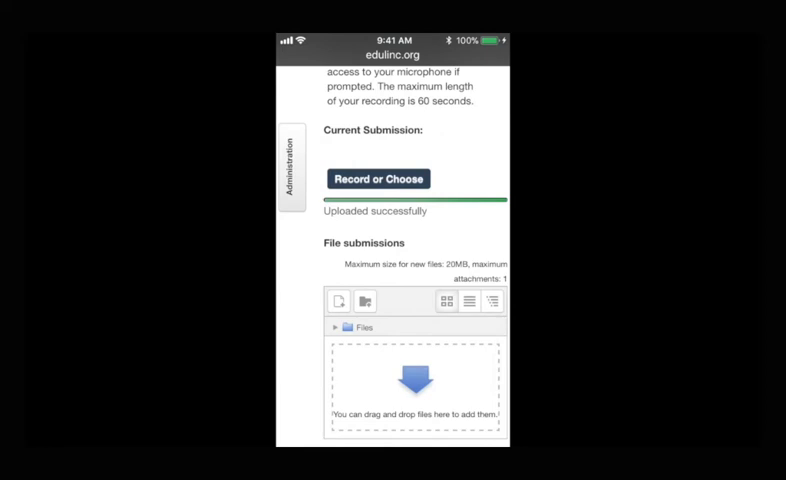
Save changes so Submission status reads Submitted for grading with the PoodLL recording.
{"action": "scroll", "scroll_direction": "down", "scroll_amount": 3}
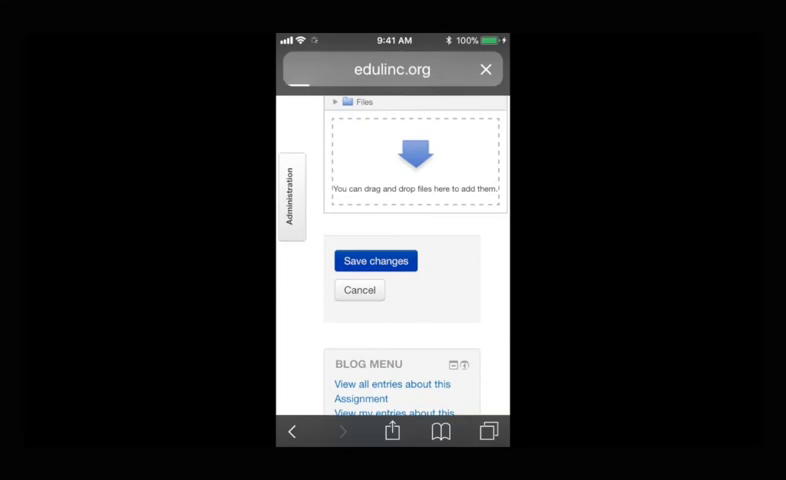
{"action": "left_click", "coordinate": [376, 260]}
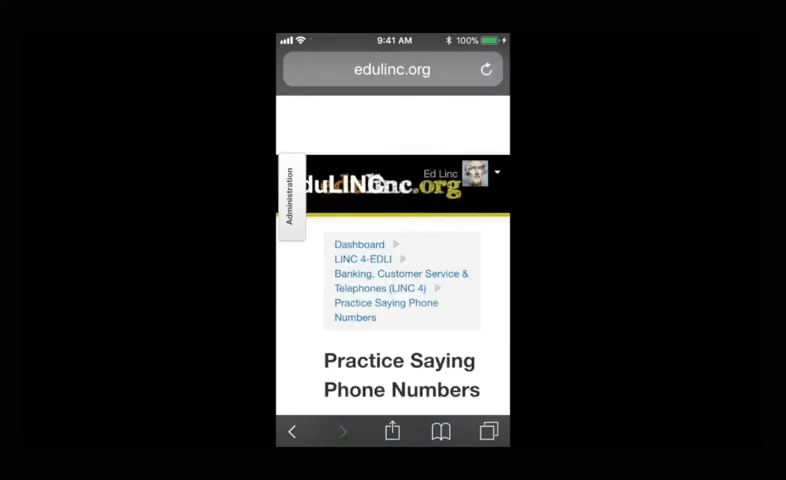
{"action": "left_click", "coordinate": [384, 310]}
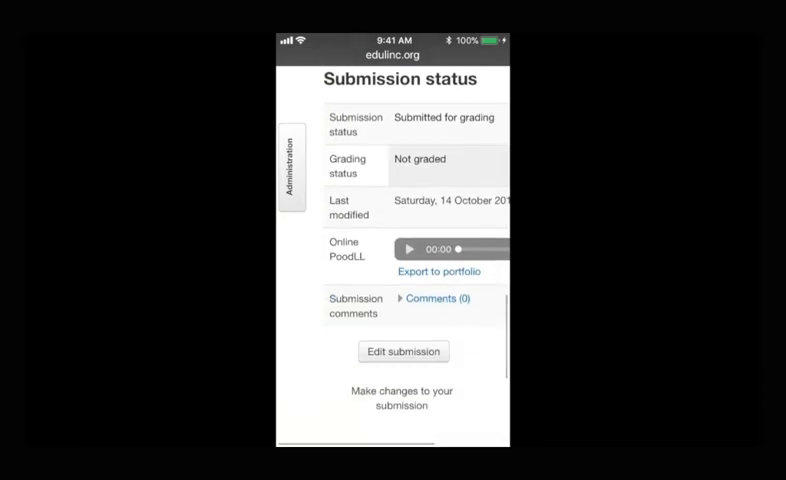